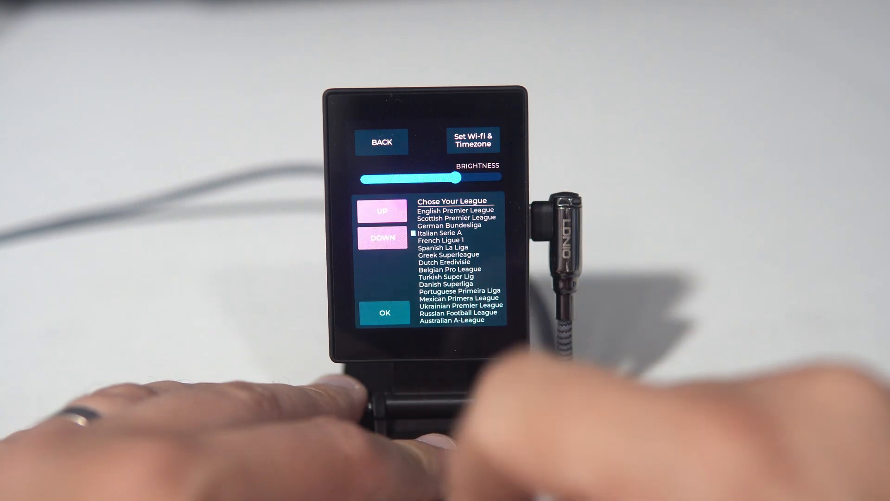
Confirm Italian Serie A to display its standings with Napoli top on 82 points
left_click(384, 312)
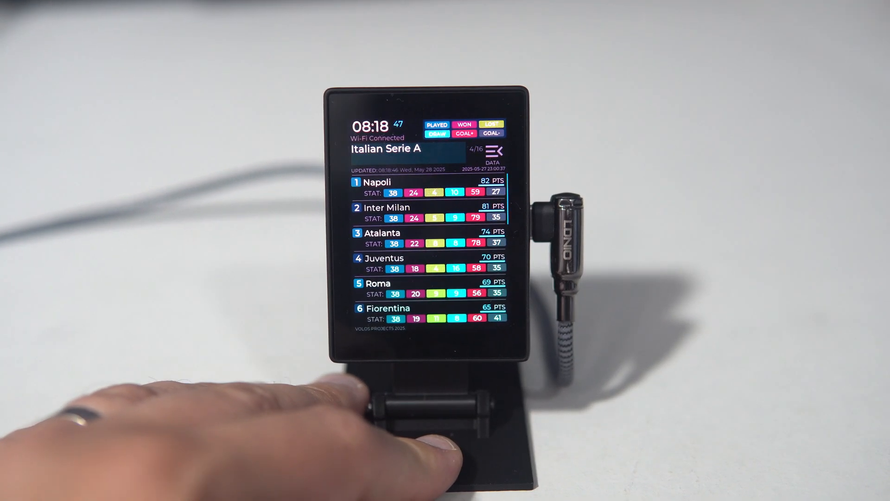